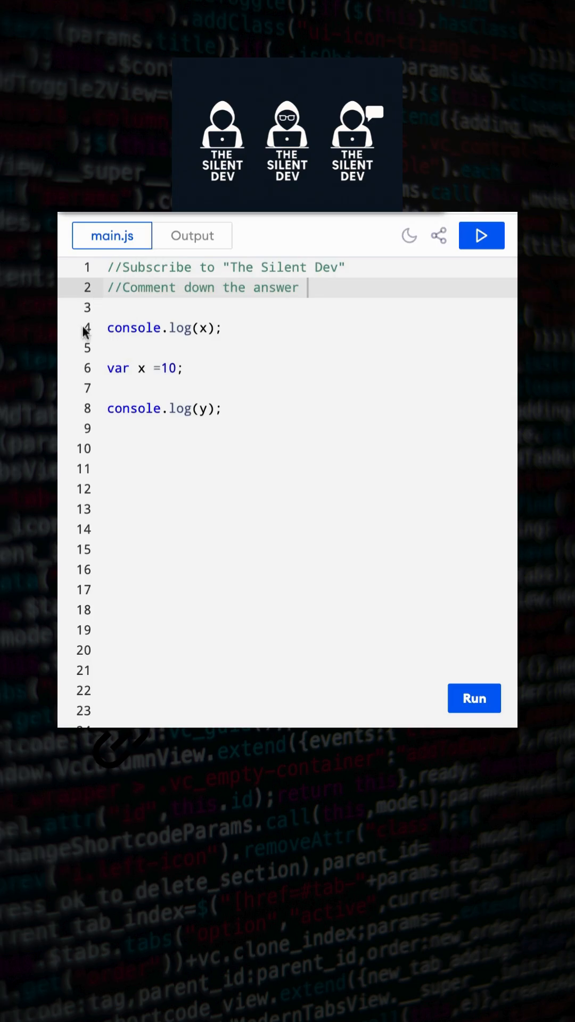
Highlight the console.log(x) line in the source, then clear the selection.
left_click(147, 327)
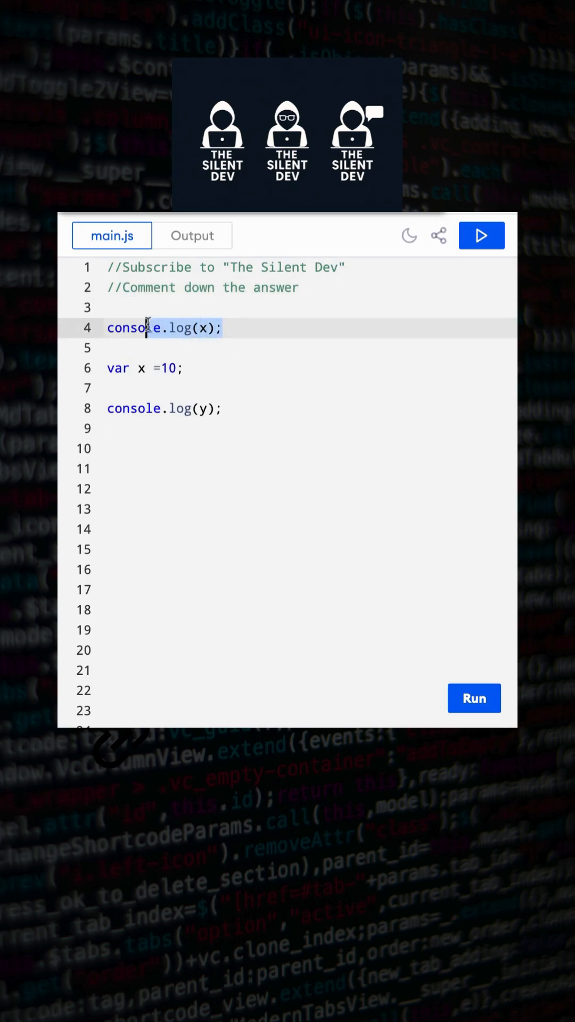
left_click(114, 369)
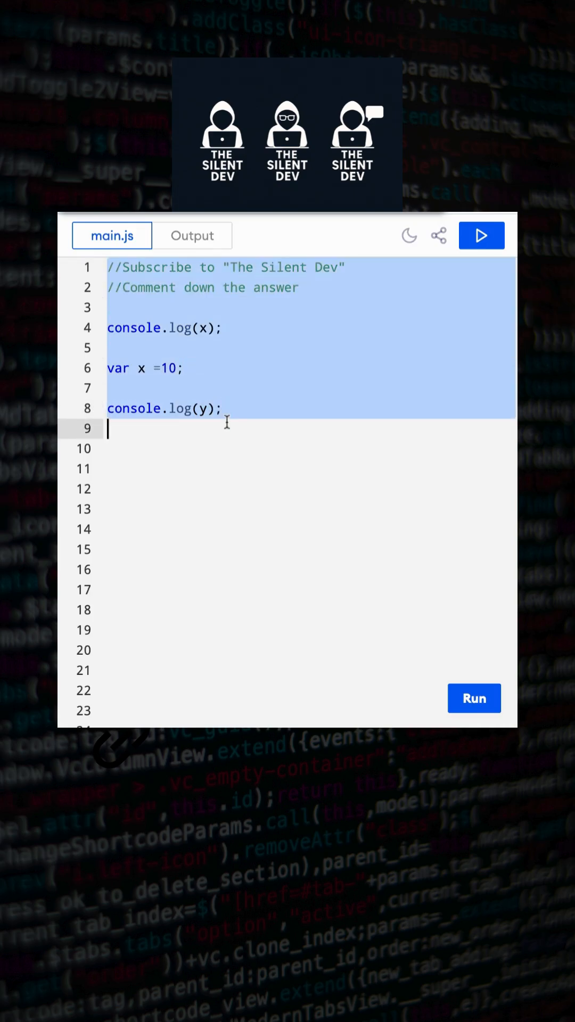
left_click(254, 429)
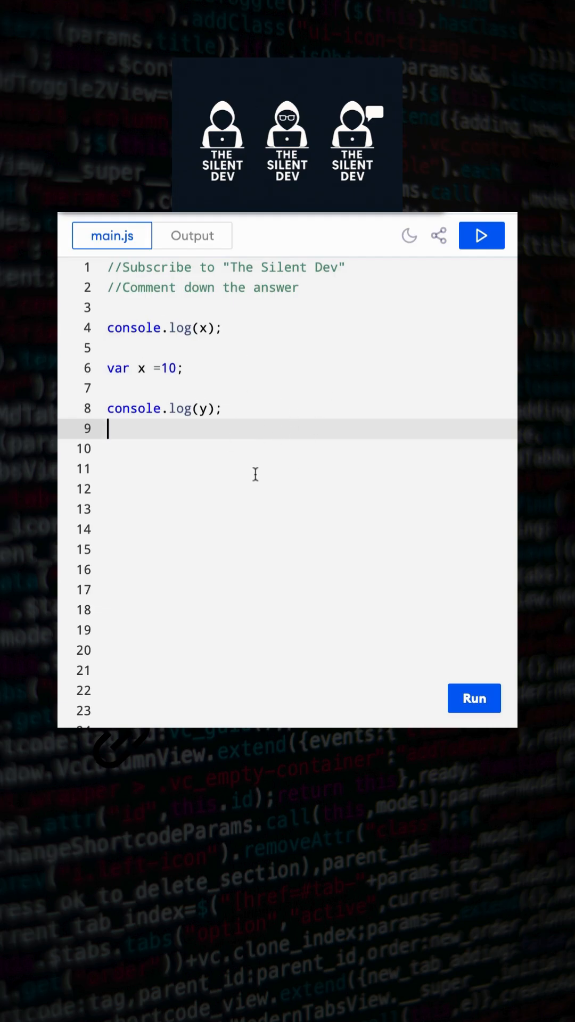
mouse_move(305, 367)
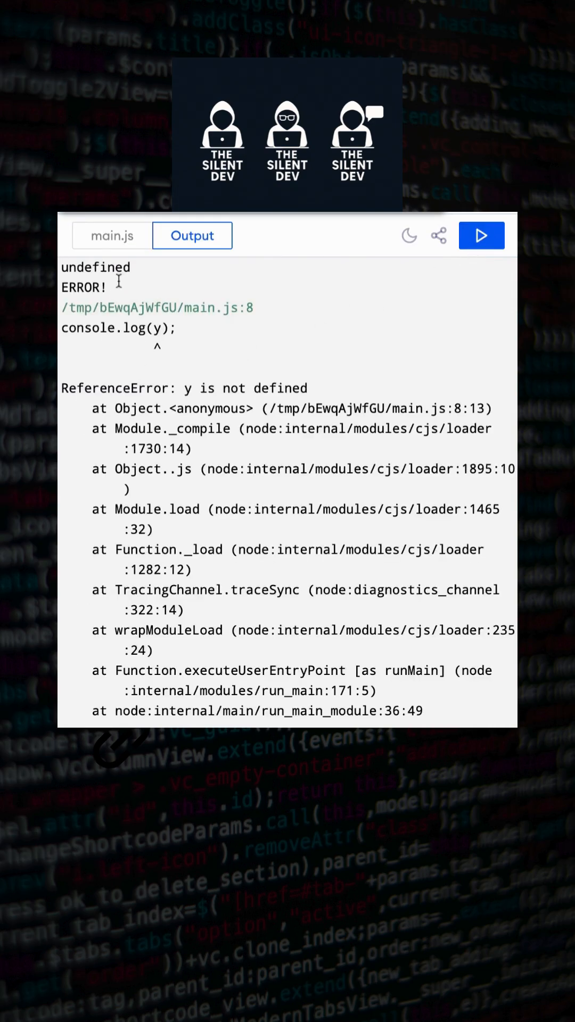
Review the undefined and ReferenceError output, then return to the main.js source.
double_click(93, 267)
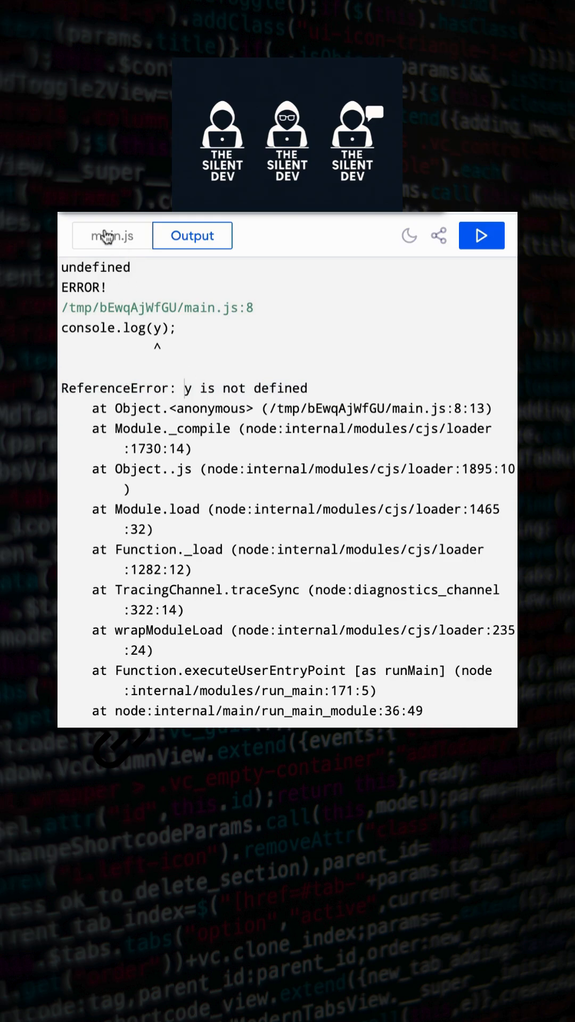
left_click(110, 235)
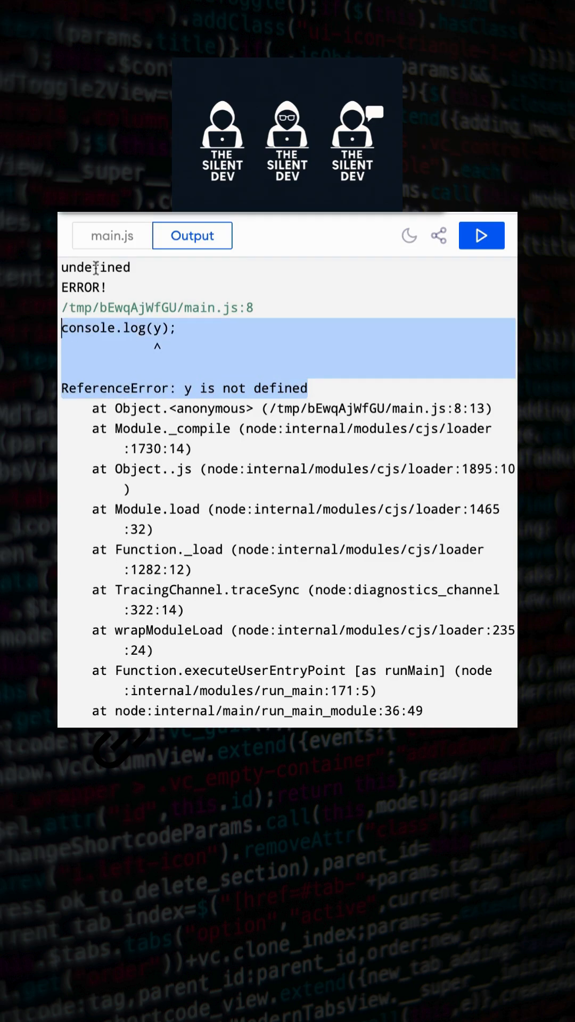
left_click(111, 235)
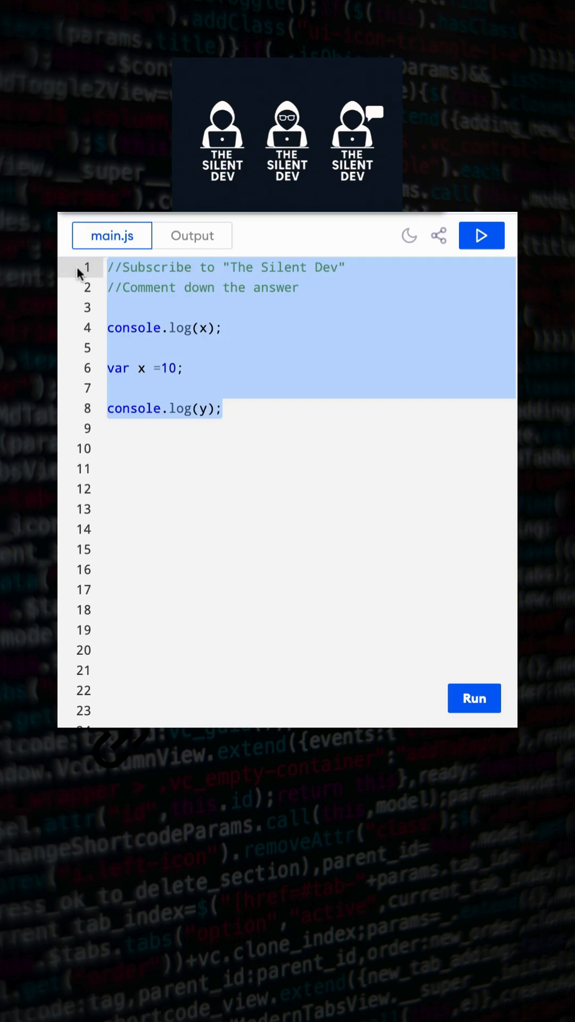
left_click(332, 267)
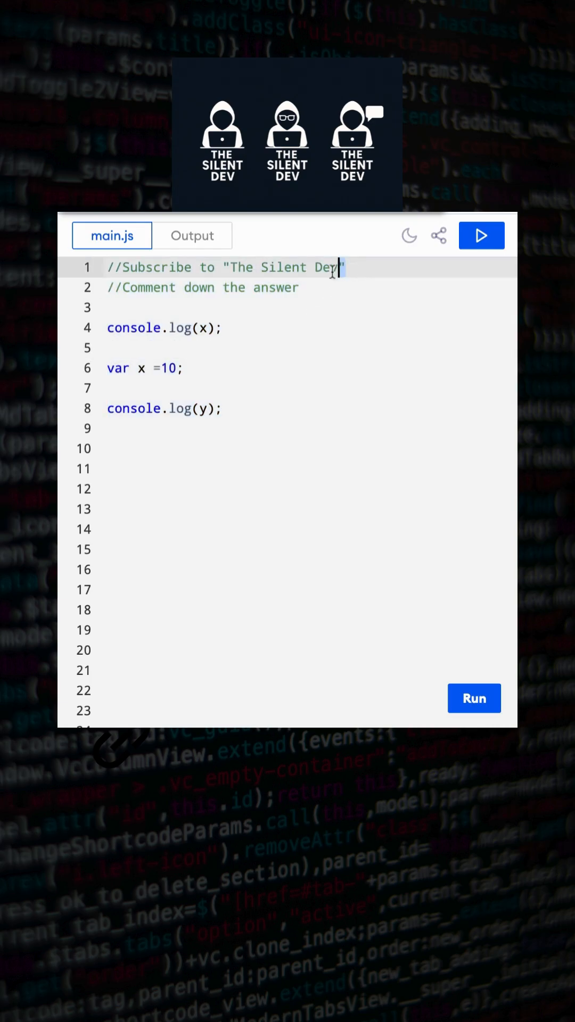